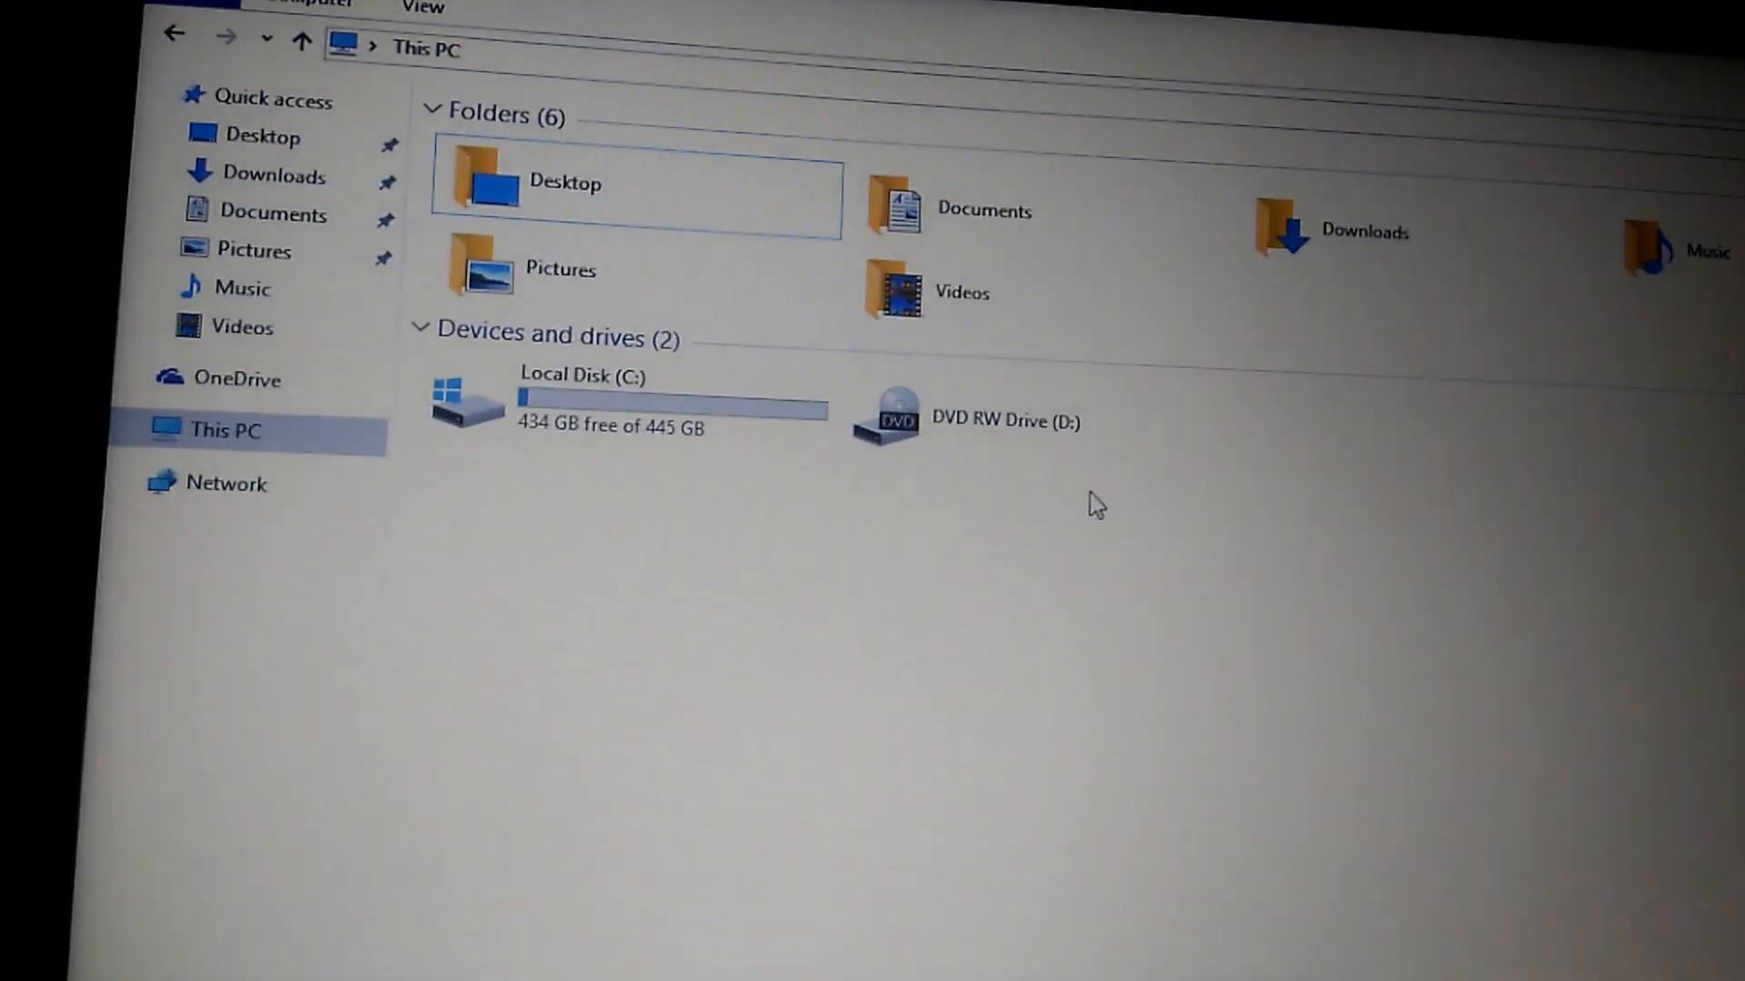
# - From This PC, open Disk Management and start a New Simple Volume on the 484.43 GB unallocated space
pyautogui.click(618, 396)
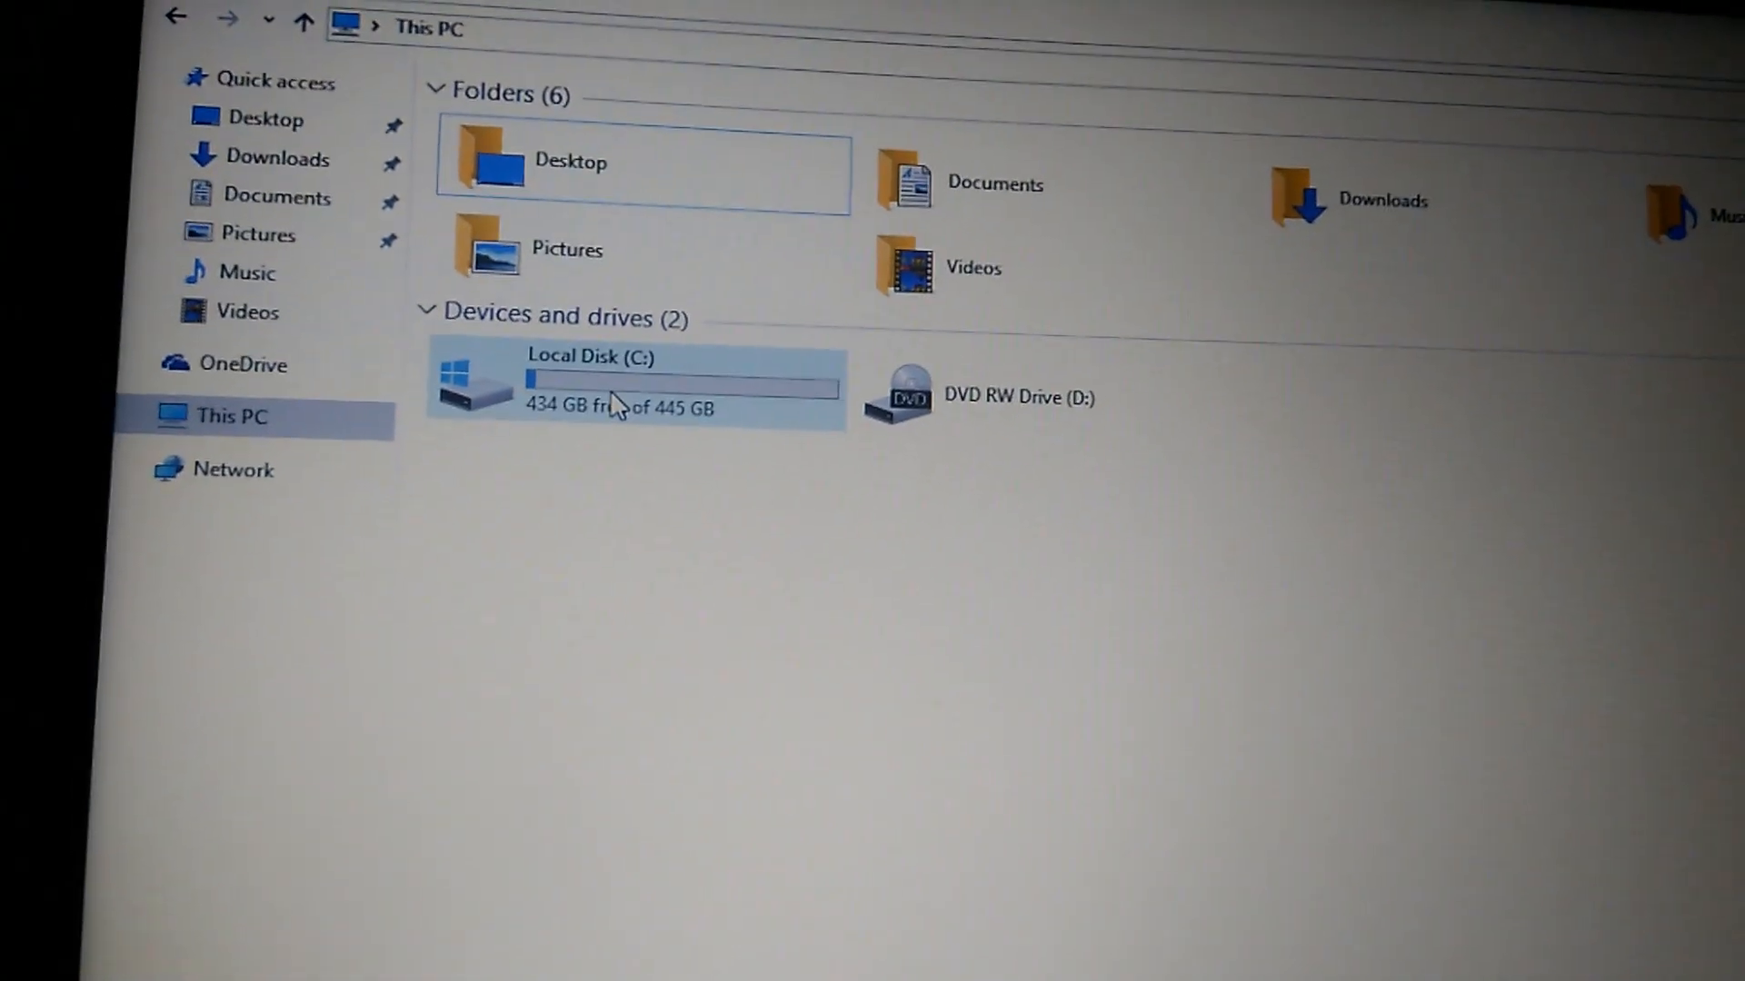
pyautogui.moveTo(618, 406)
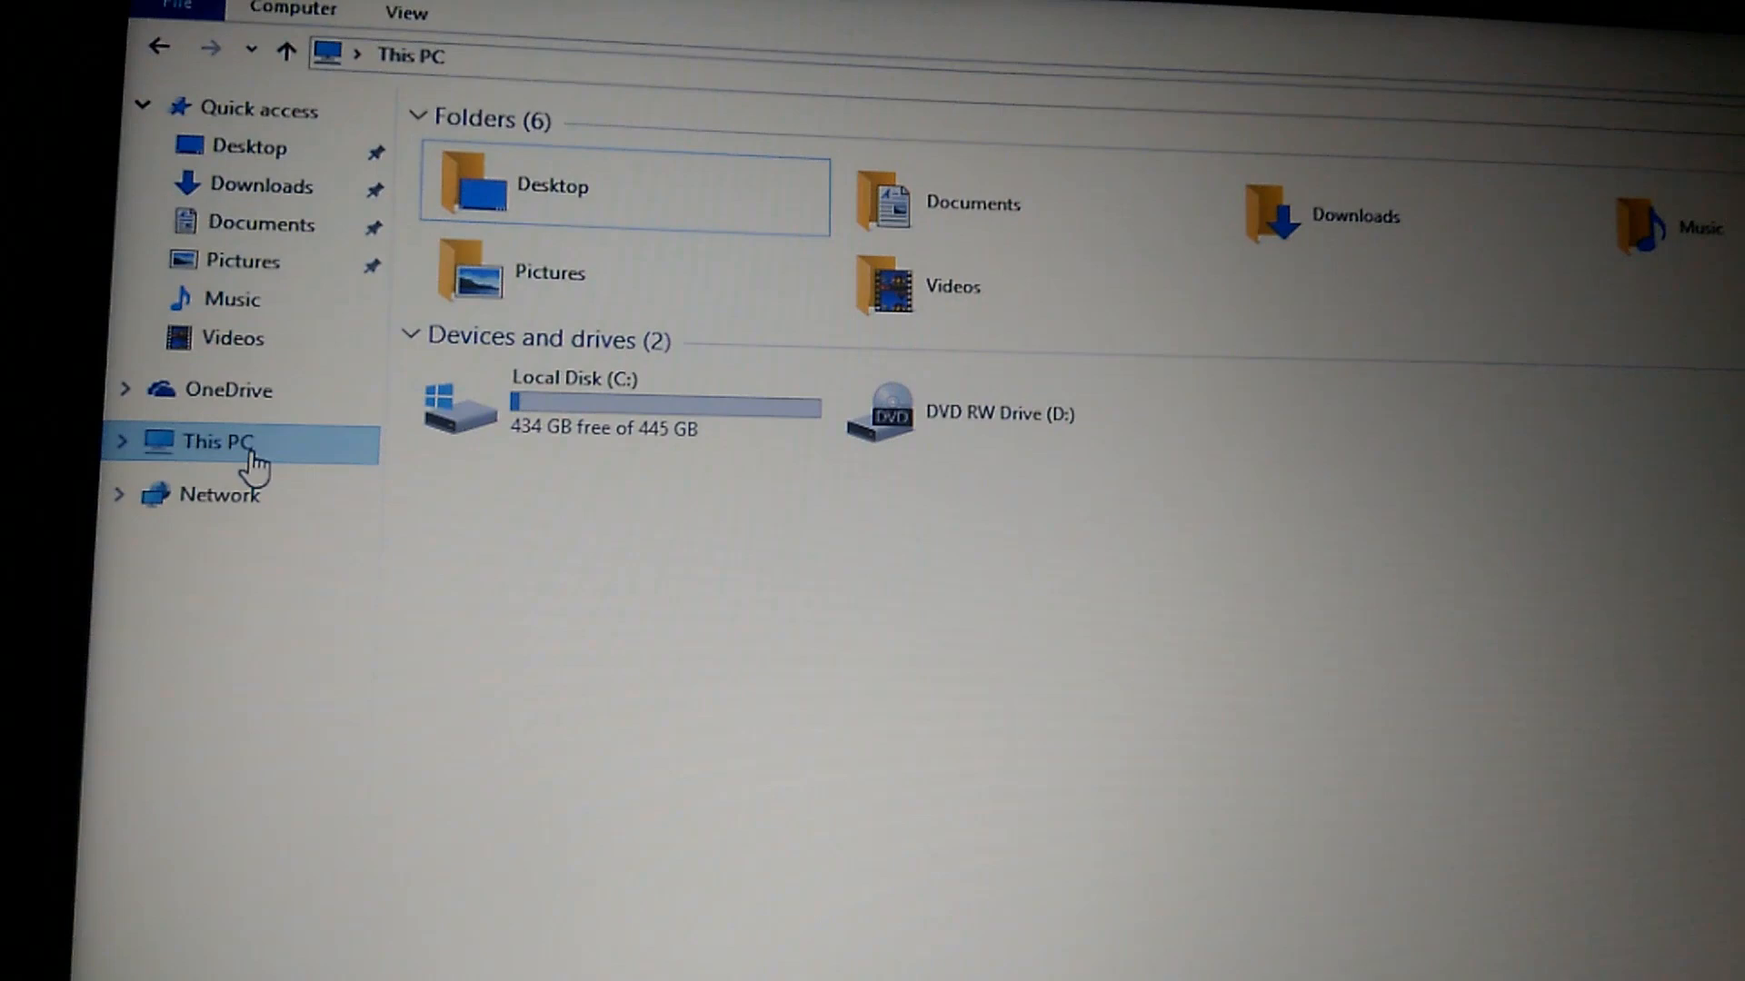
pyautogui.rightClick(218, 442)
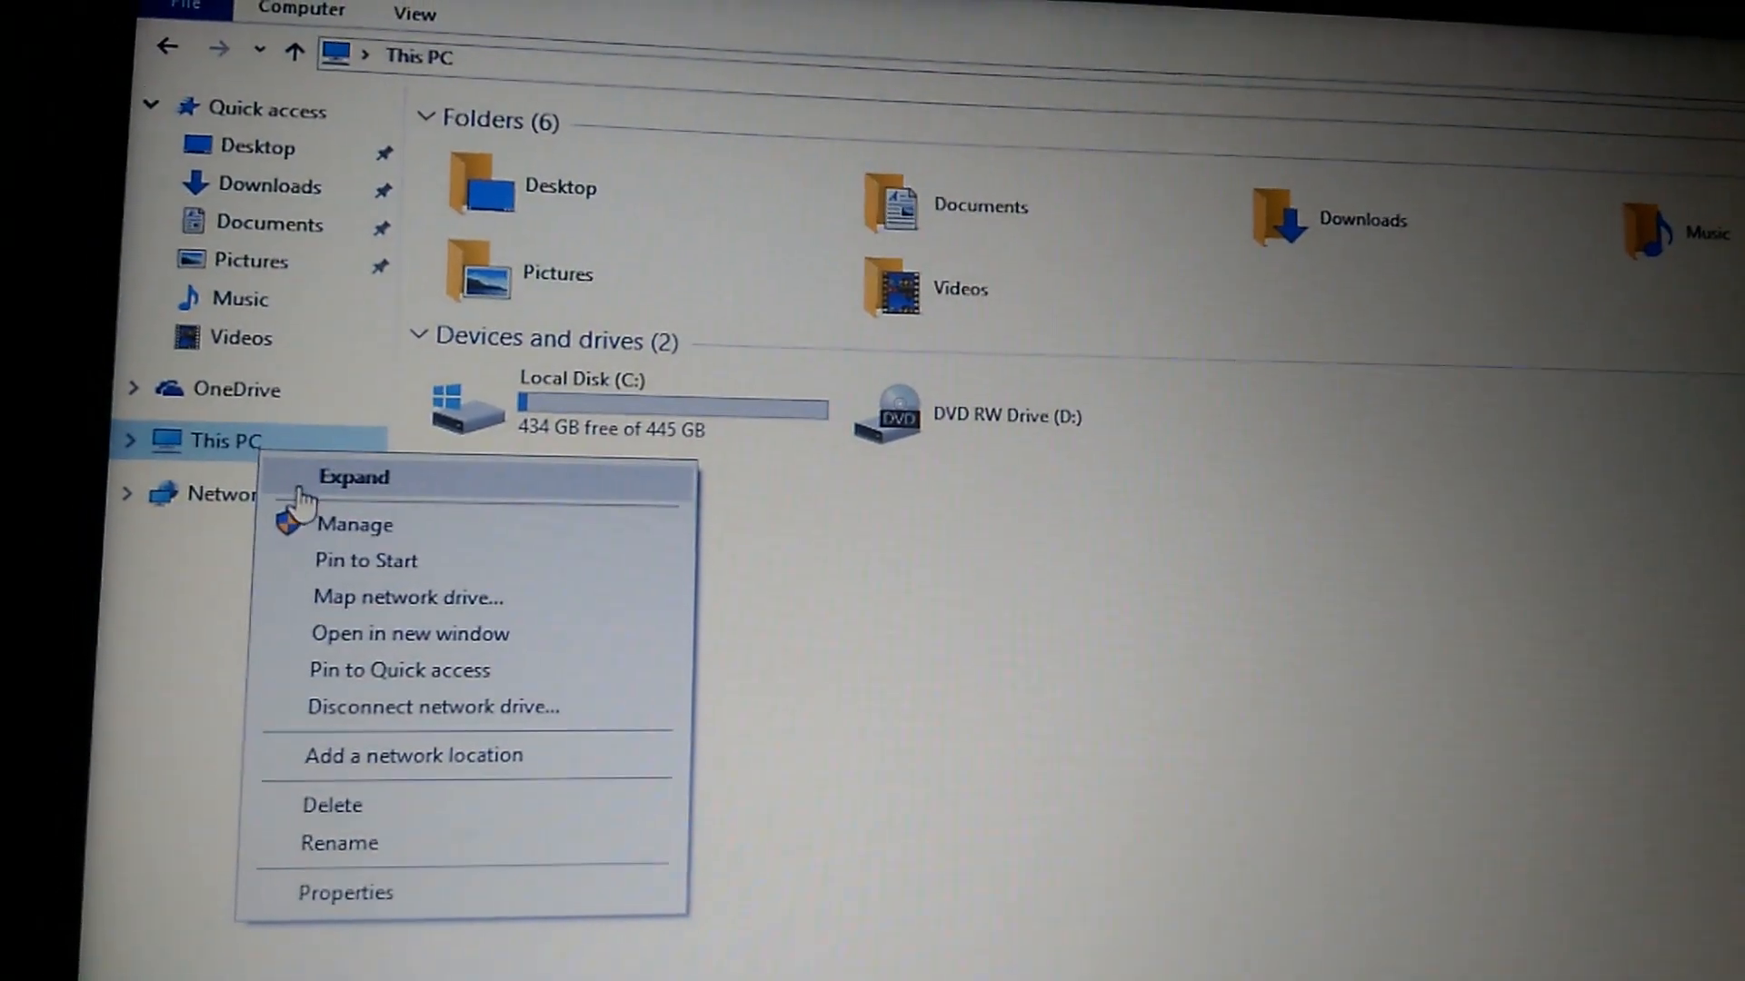
pyautogui.moveTo(311, 532)
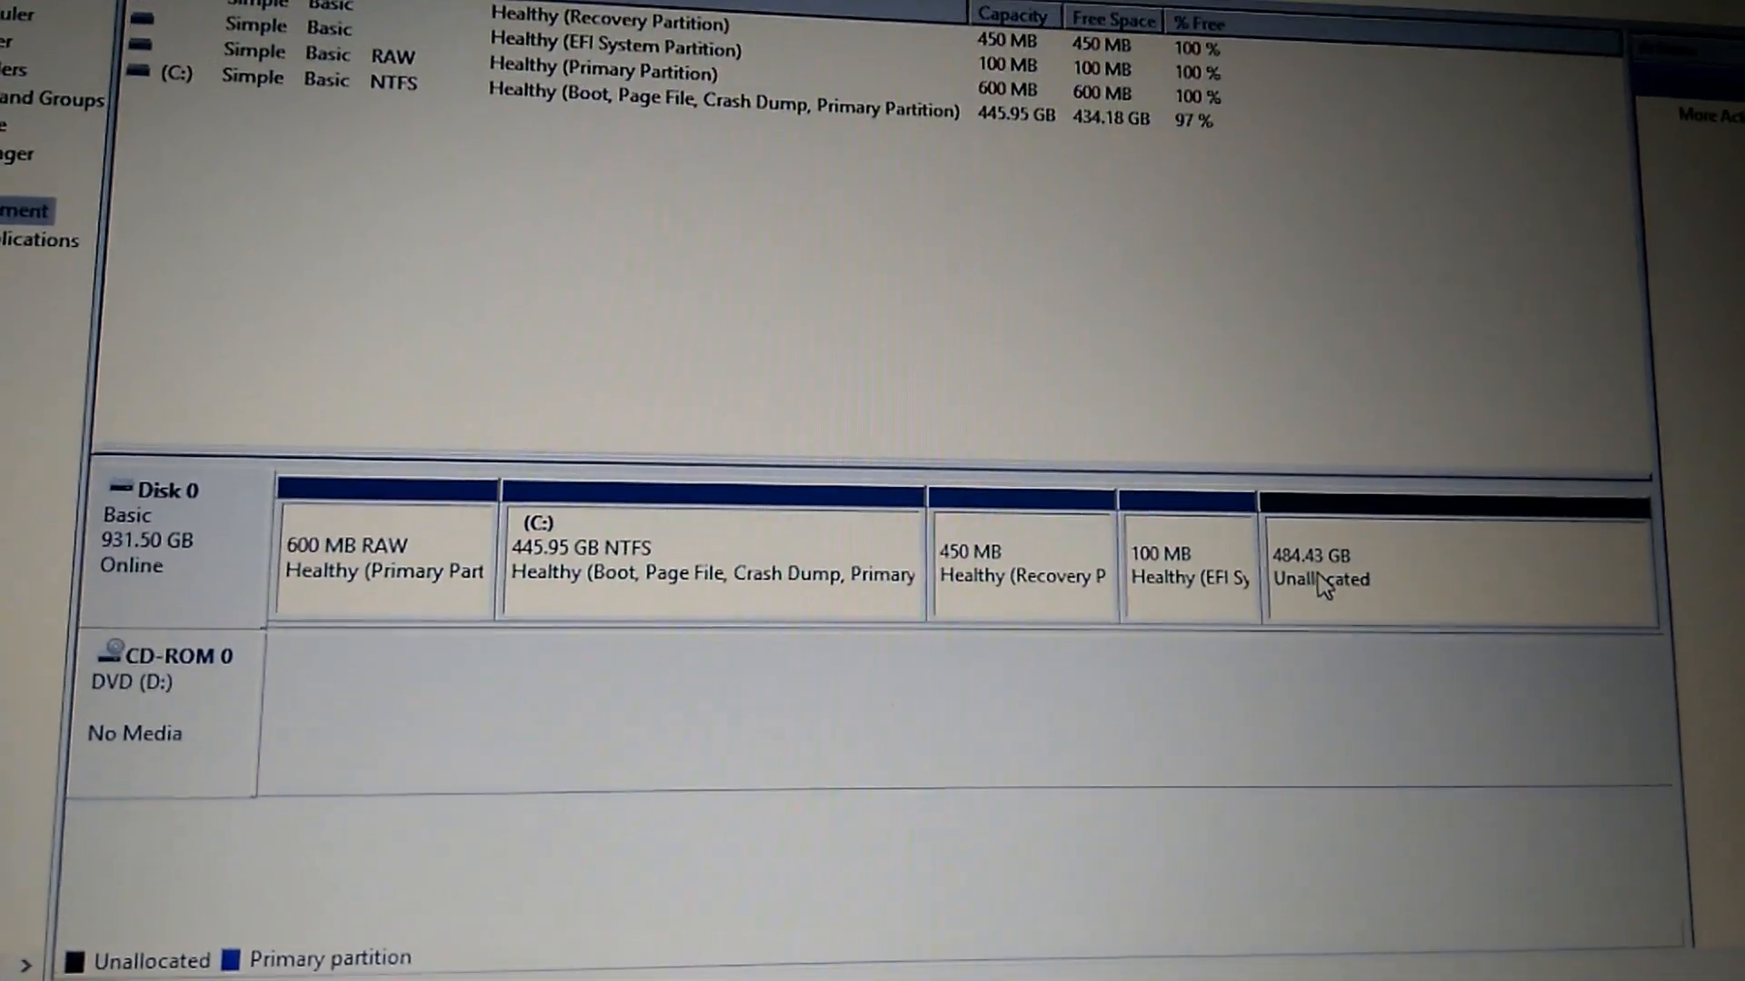
pyautogui.rightClick(1318, 578)
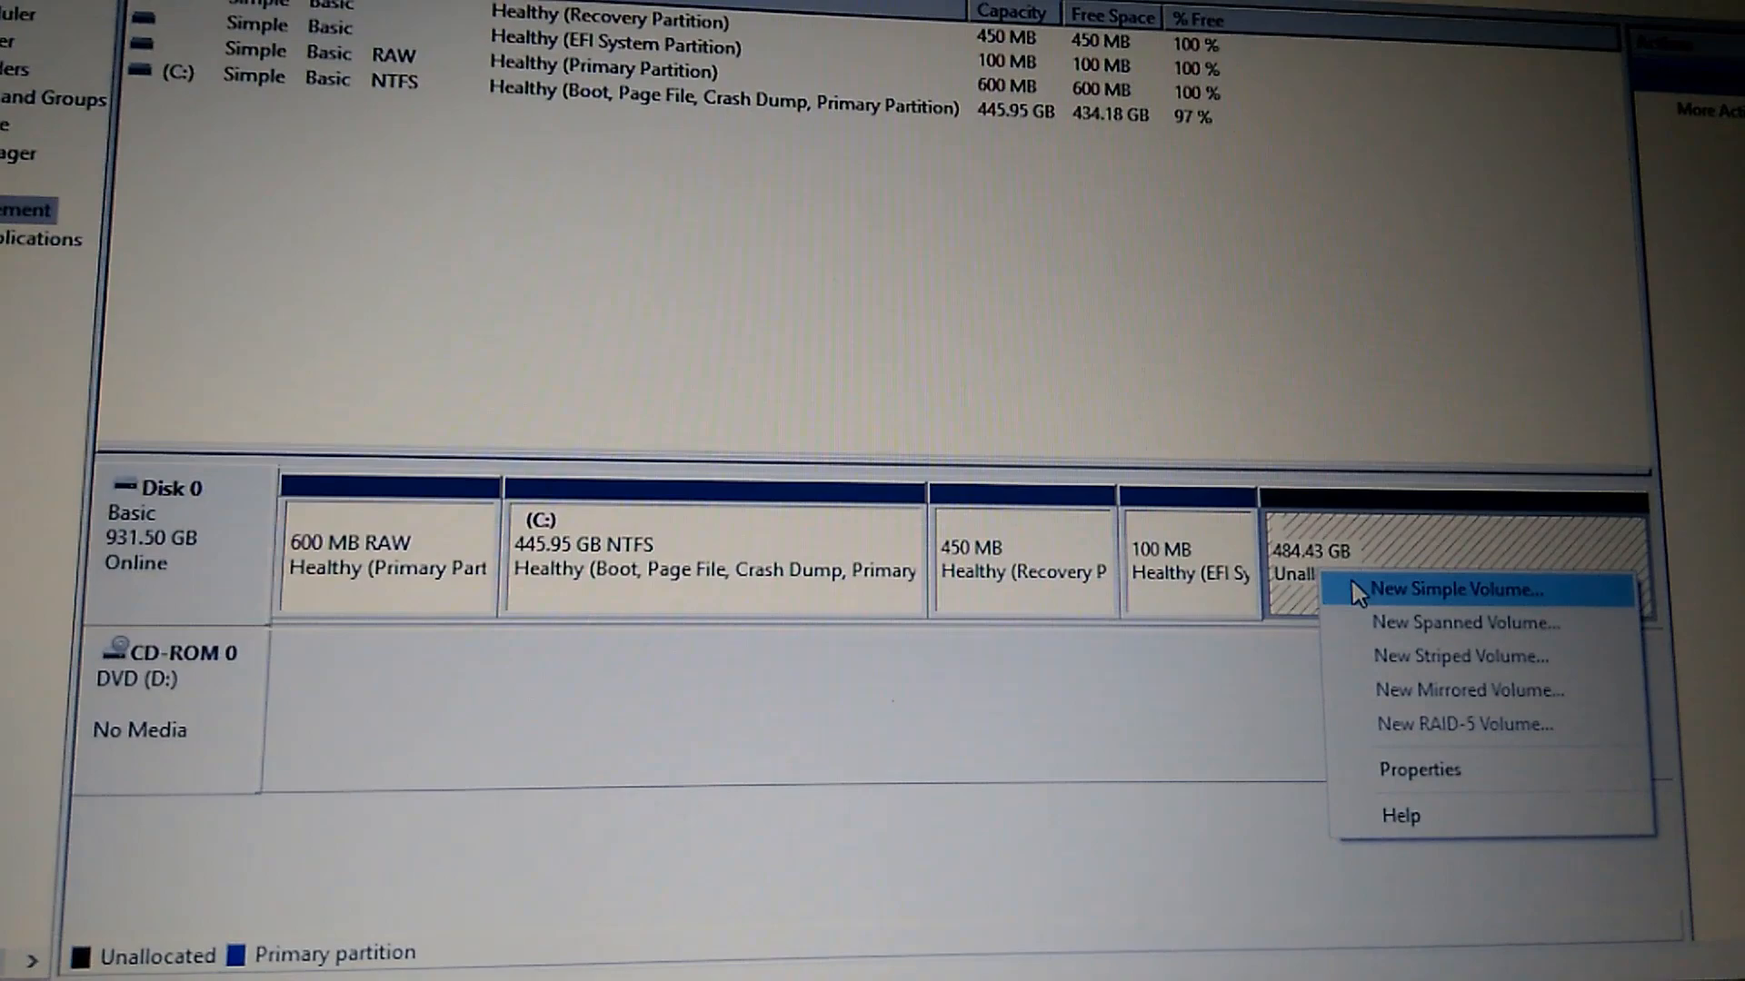
pyautogui.click(1442, 589)
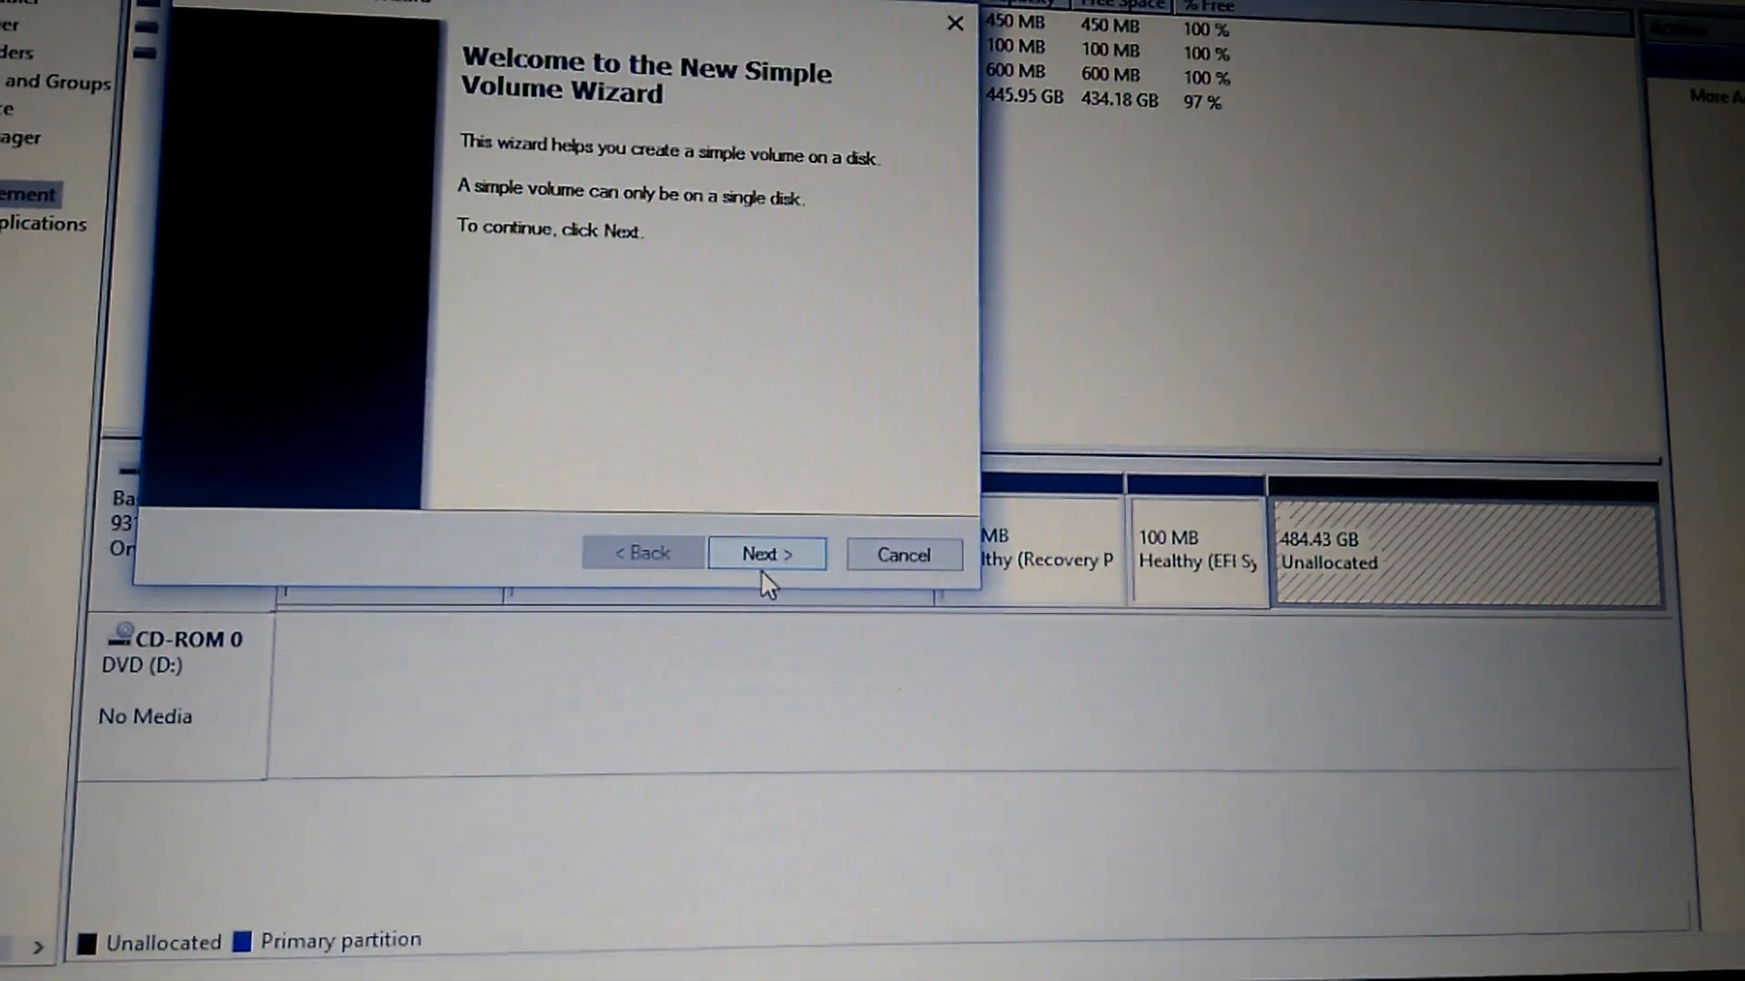
# - Format the volume as NTFS with drive letter E, label 'New Volume', and quick format
pyautogui.click(765, 554)
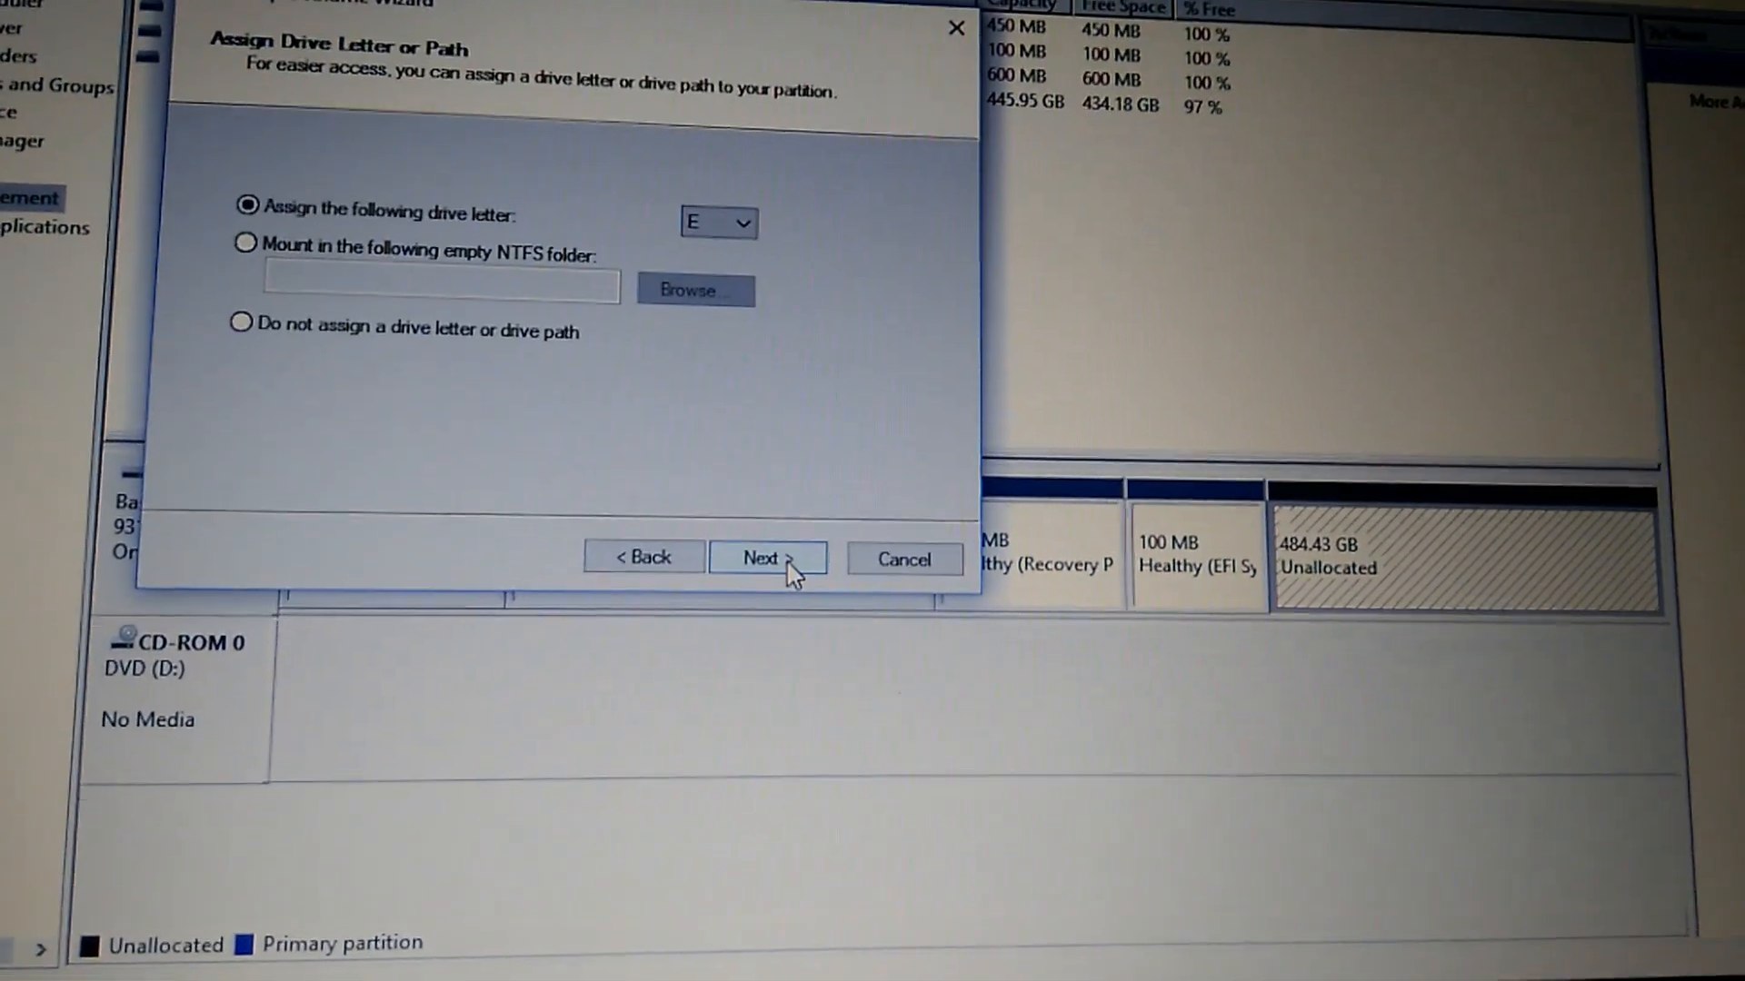
pyautogui.moveTo(765, 564)
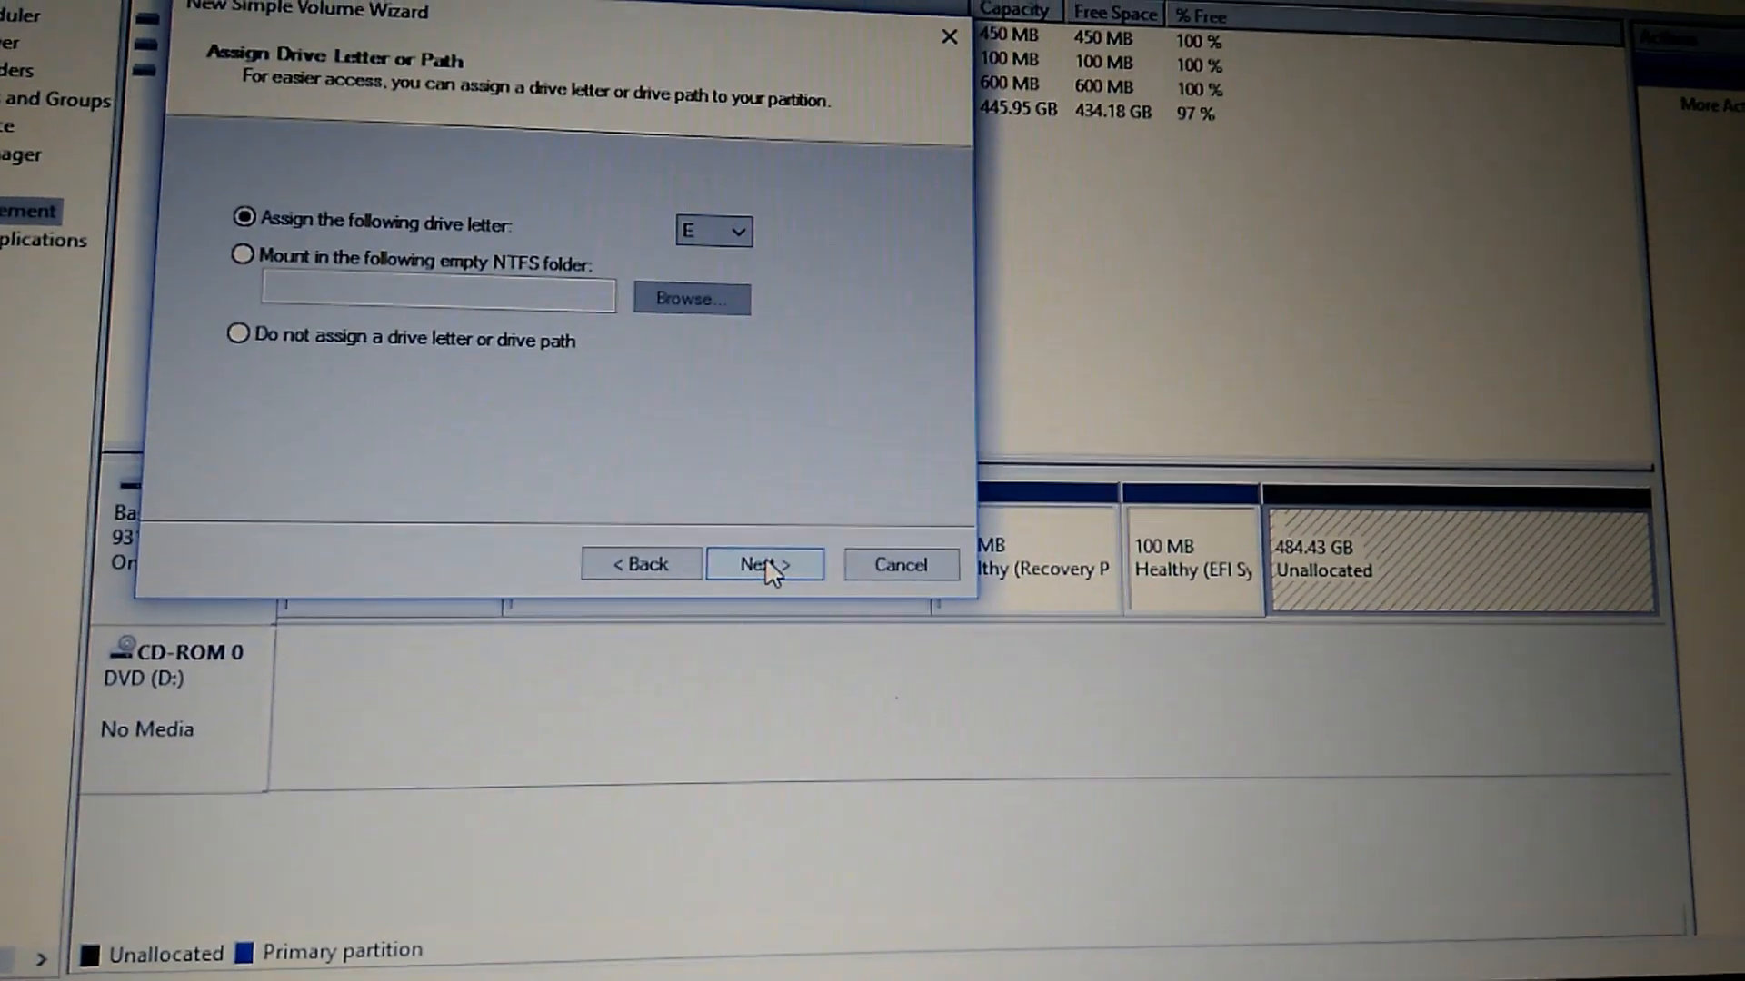
pyautogui.click(763, 564)
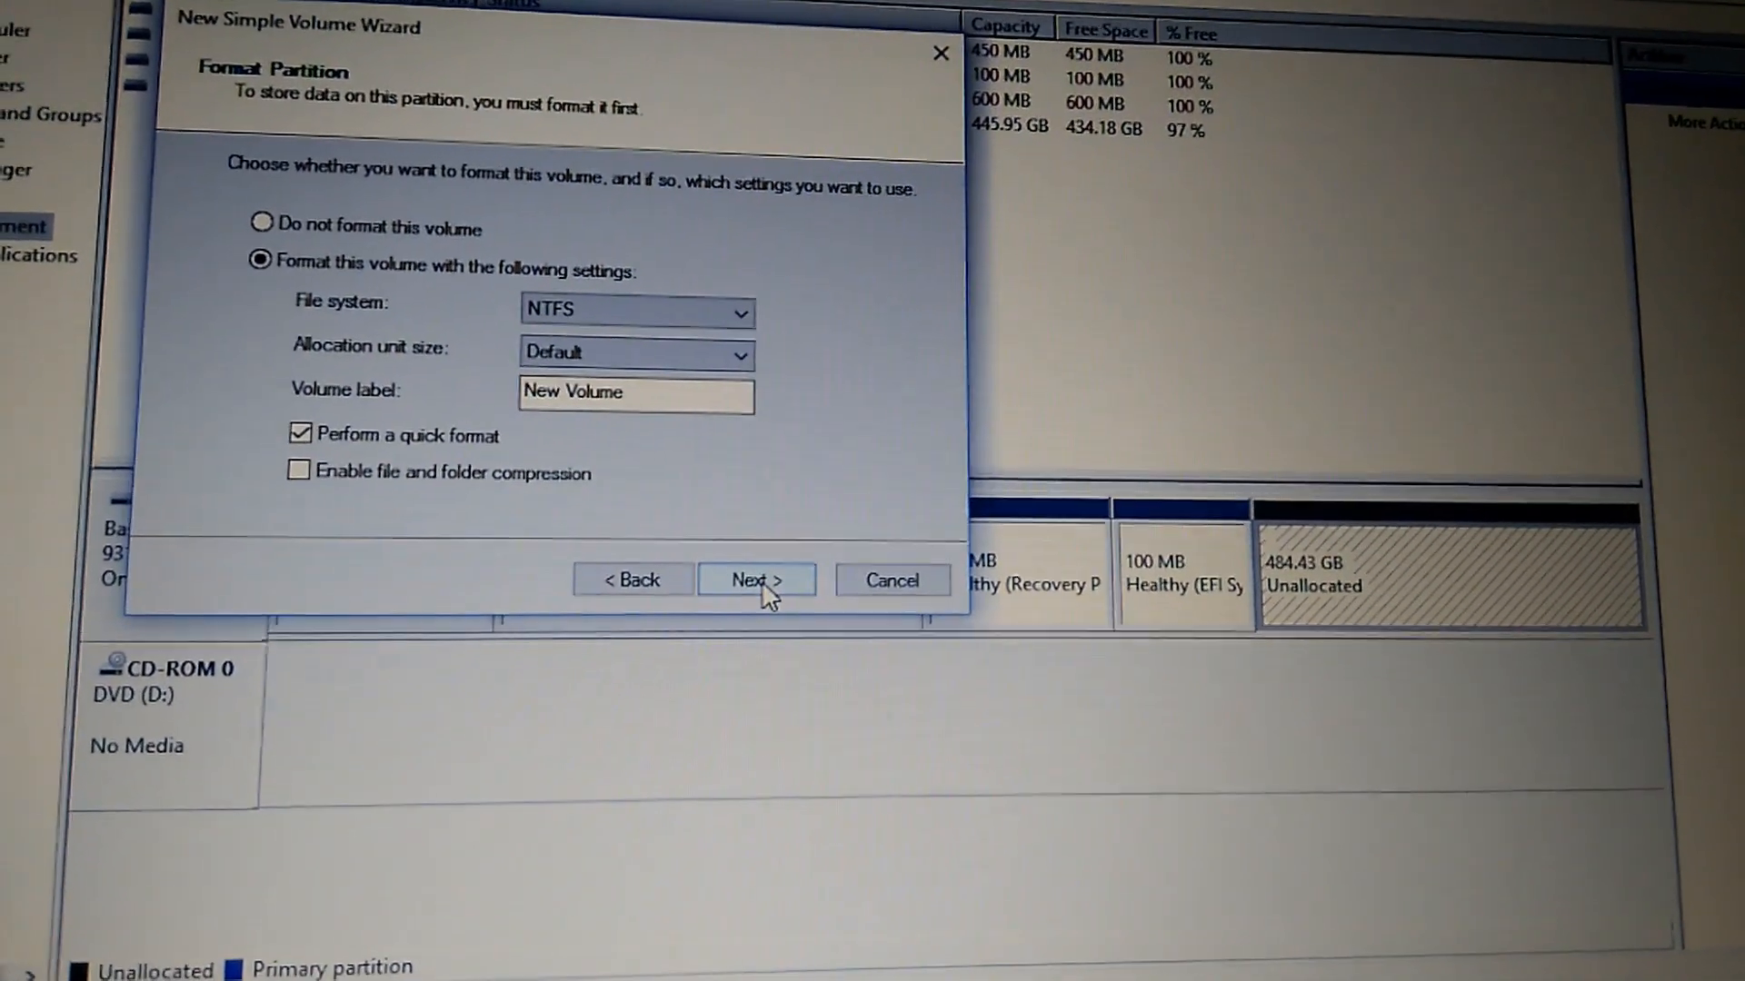
pyautogui.click(755, 580)
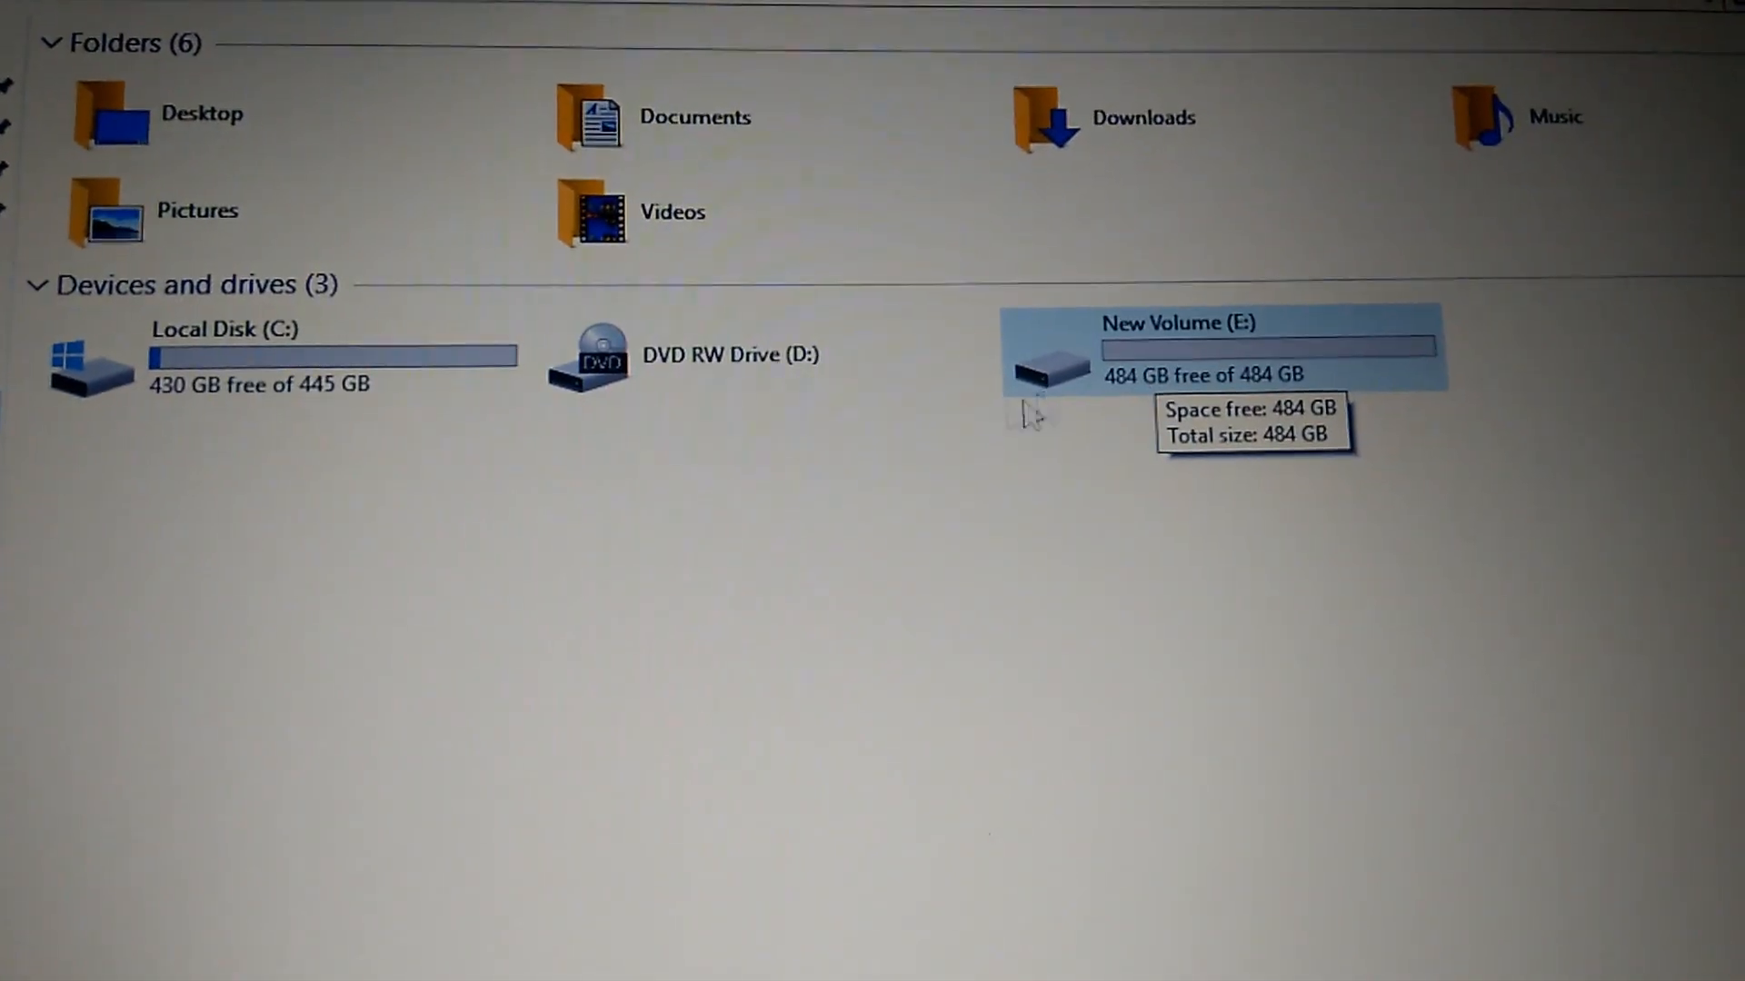
pyautogui.moveTo(1266, 436)
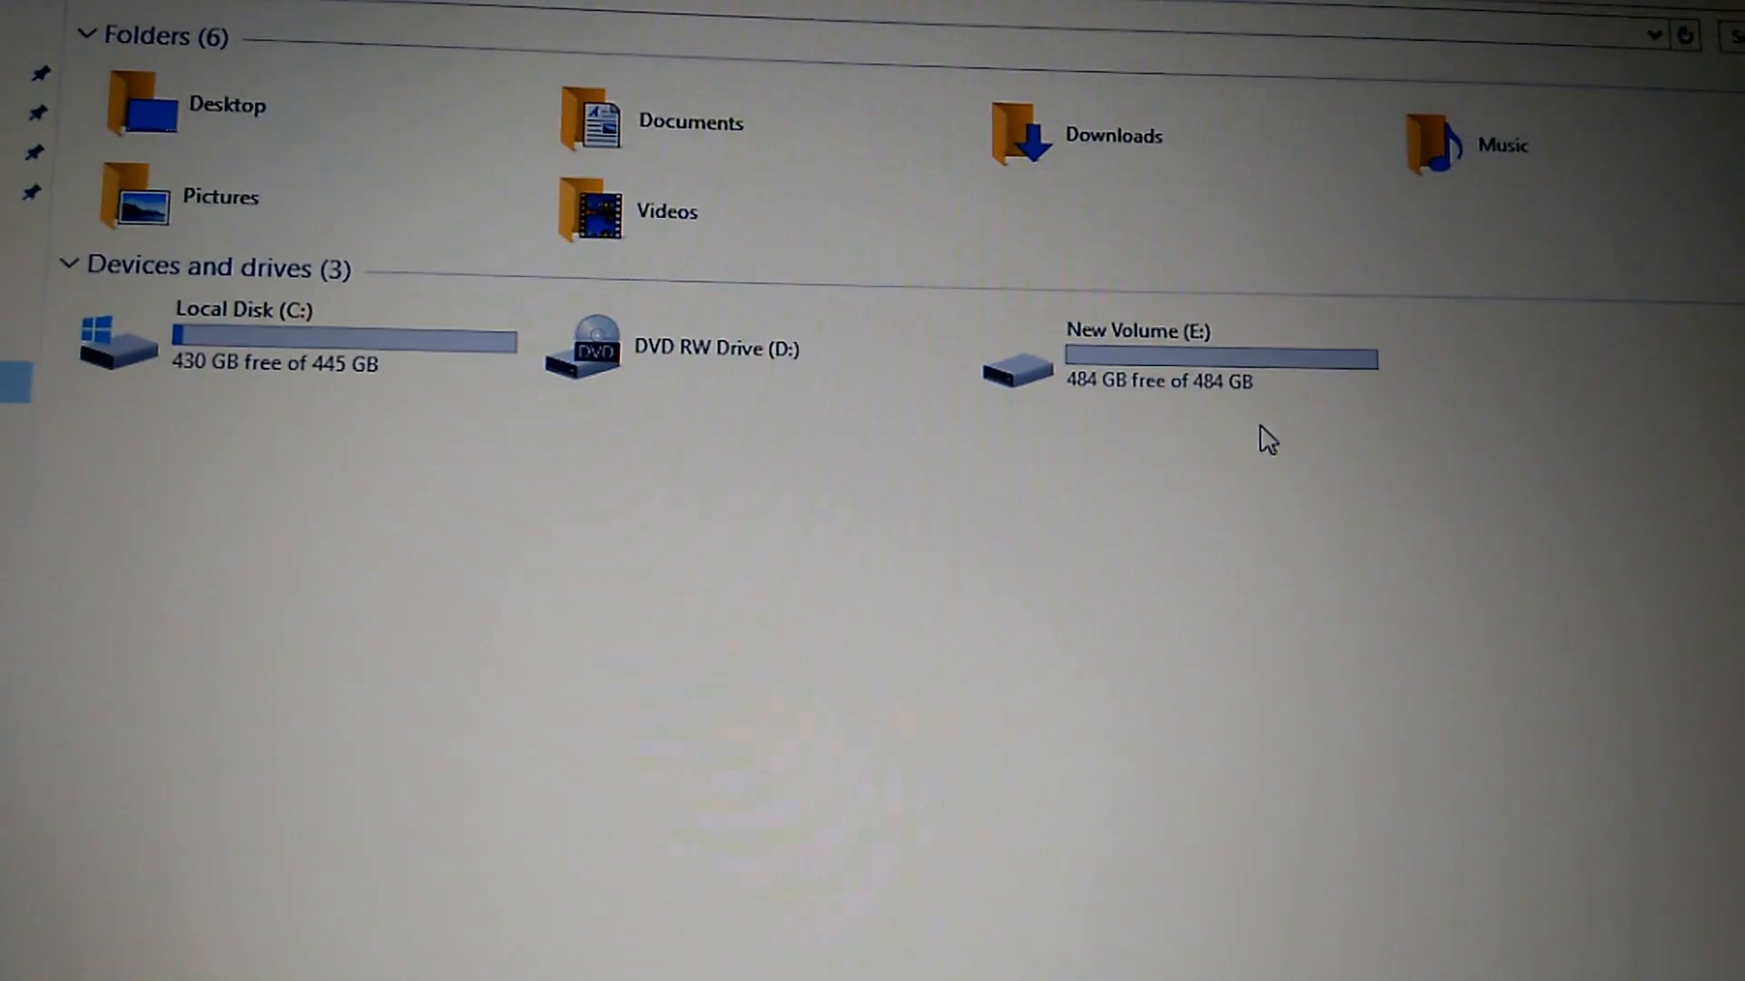